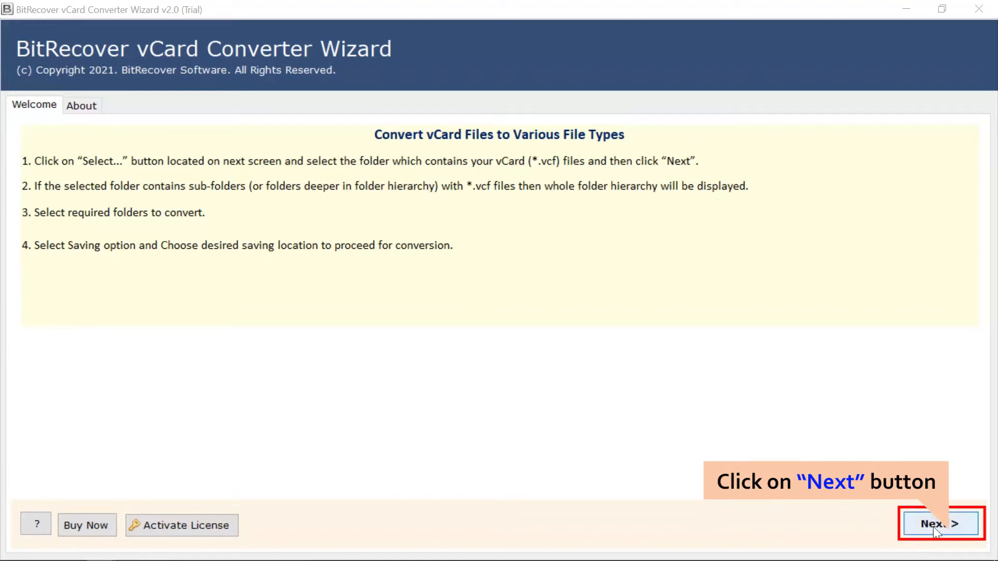
# - Continue from the welcome screen to the Select File(s) step
pyautogui.click(940, 524)
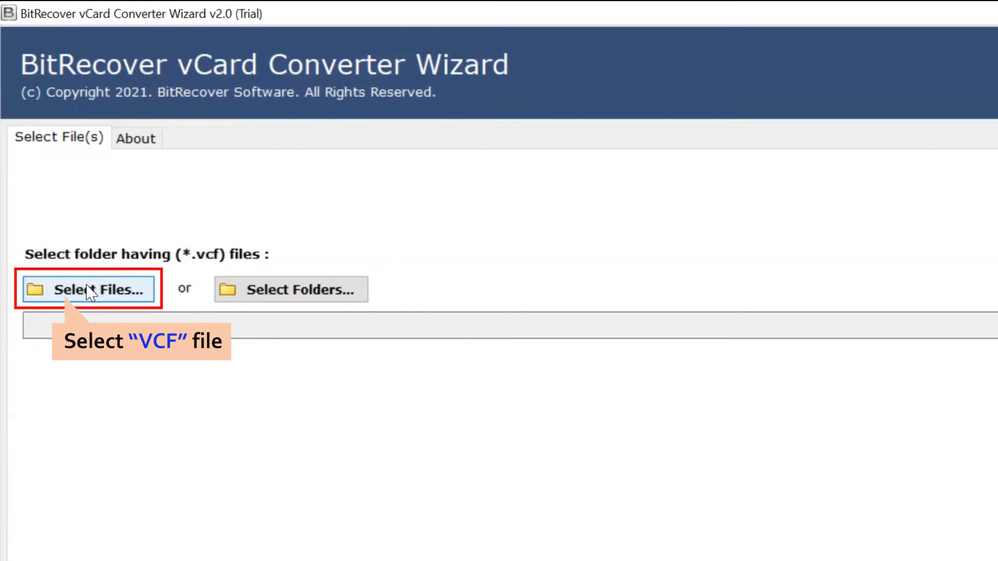
pyautogui.moveTo(291, 289)
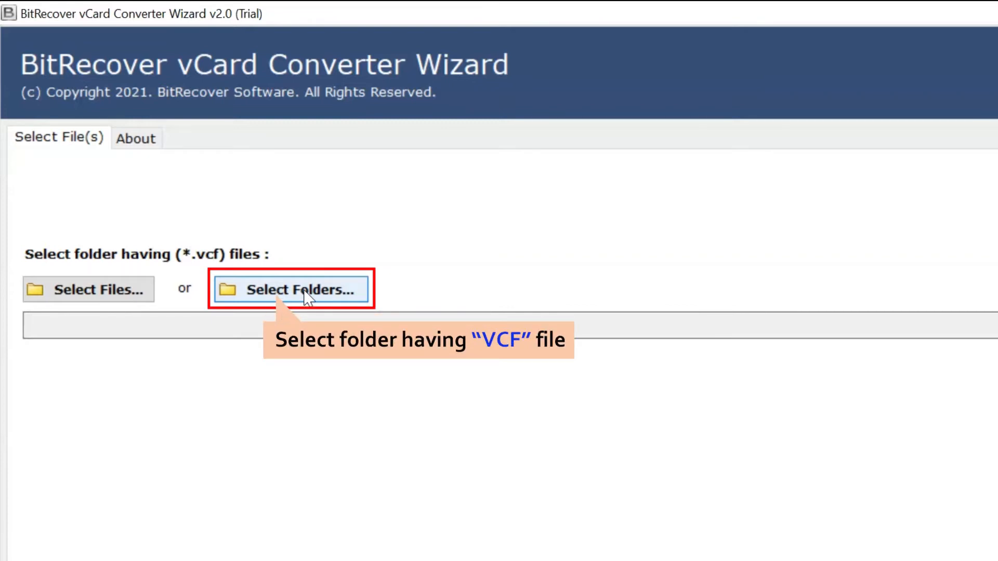
# - Choose the 'My vCard data 2' folder as the VCF source and proceed to its file list
pyautogui.click(291, 289)
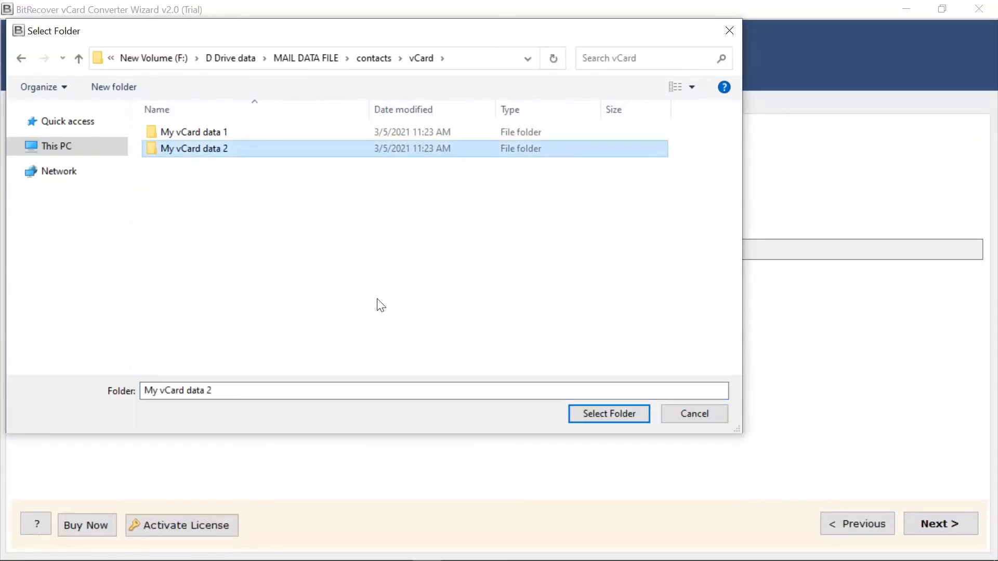
pyautogui.click(608, 413)
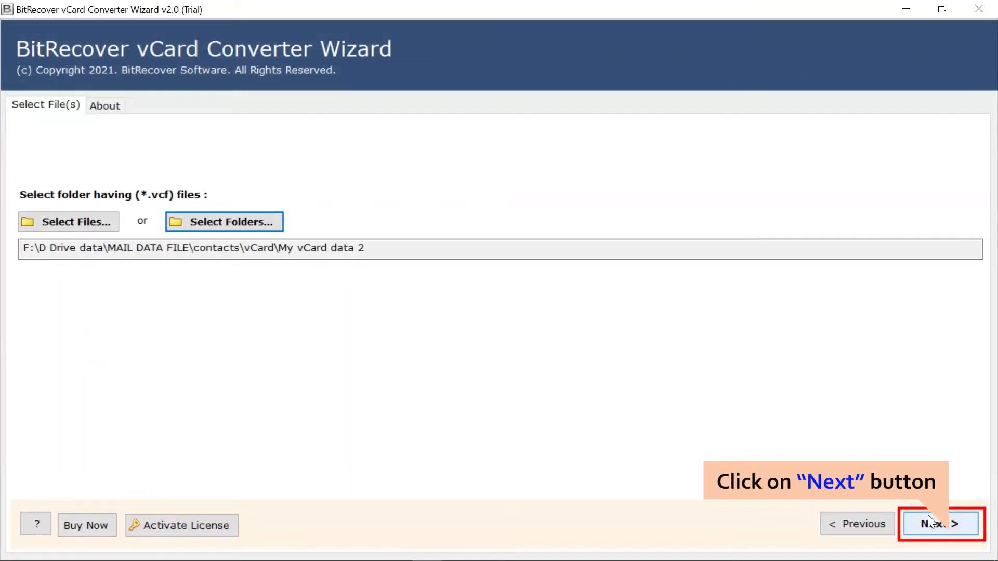
pyautogui.click(940, 523)
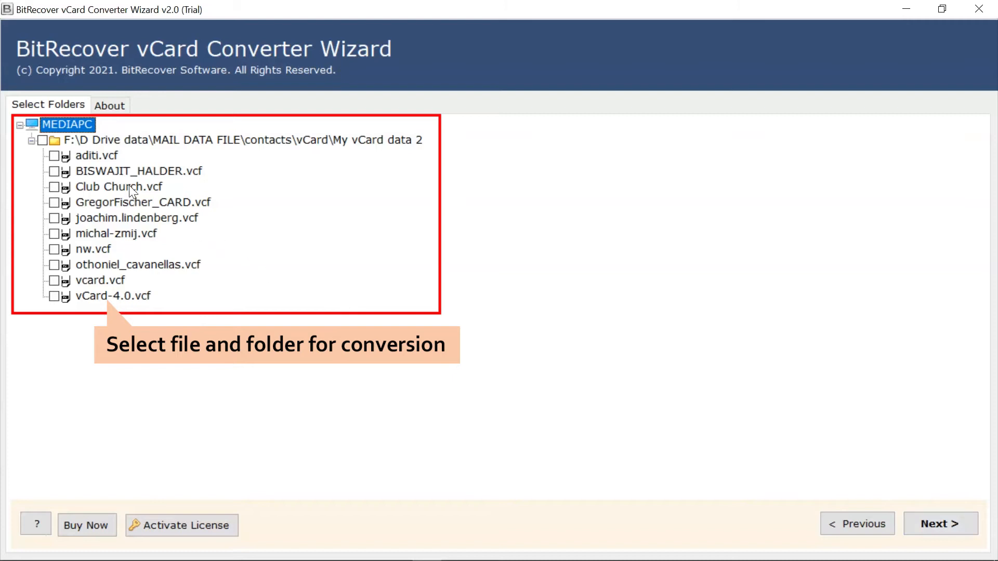
# - Check all .vcf files in the folder and continue to the saving options
pyautogui.click(43, 141)
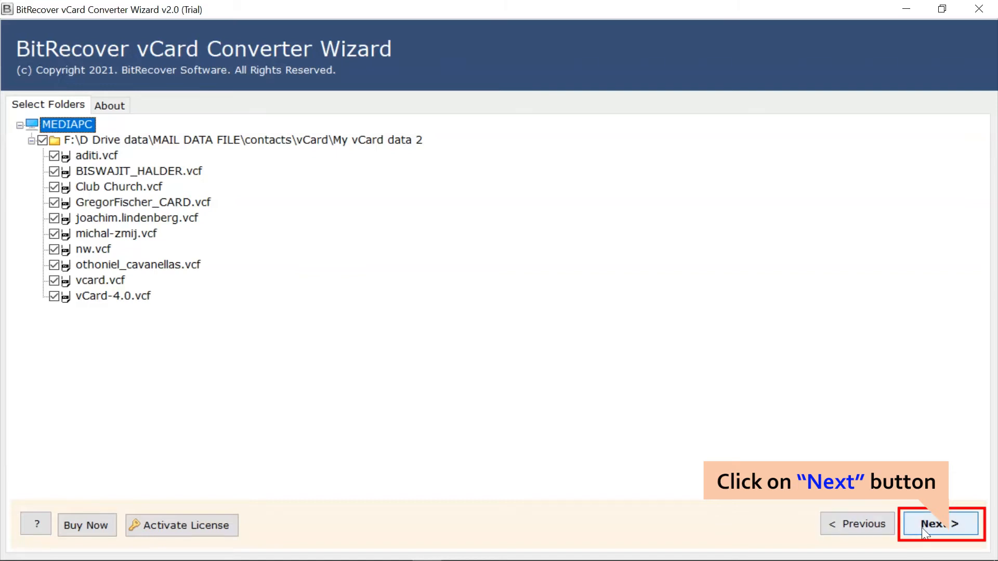
pyautogui.click(940, 523)
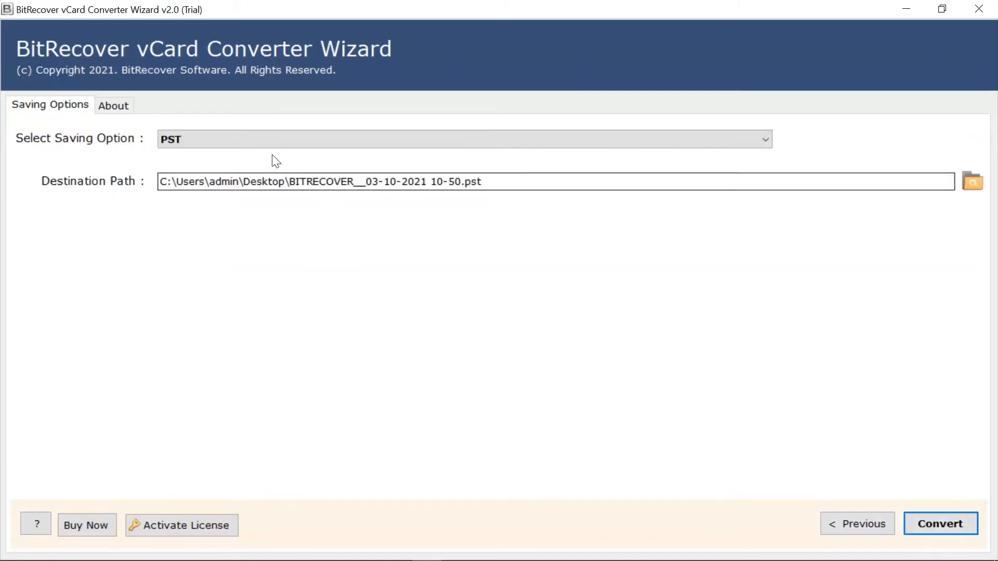
# - Choose CSV as the saving option and start the conversion
pyautogui.click(464, 140)
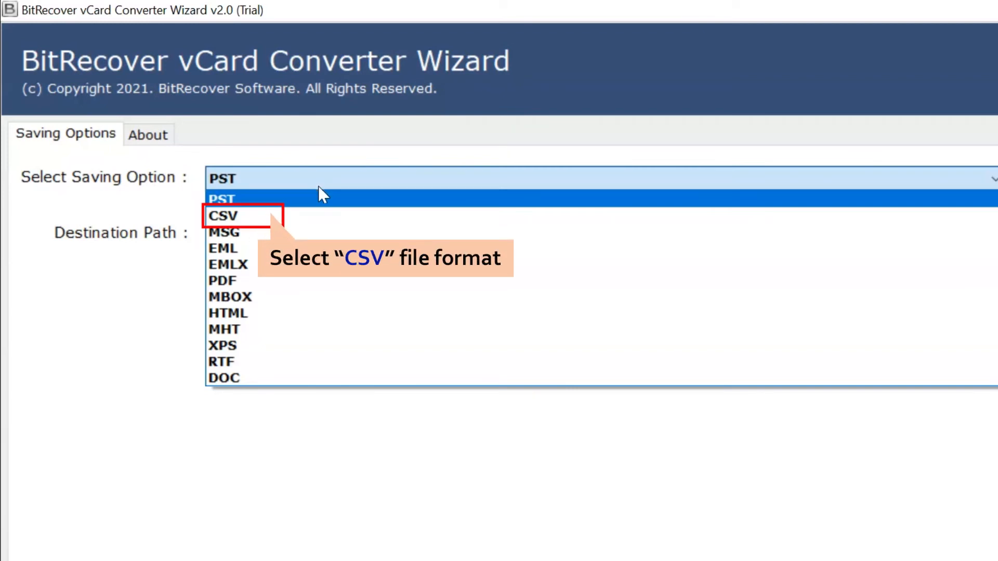
pyautogui.click(224, 216)
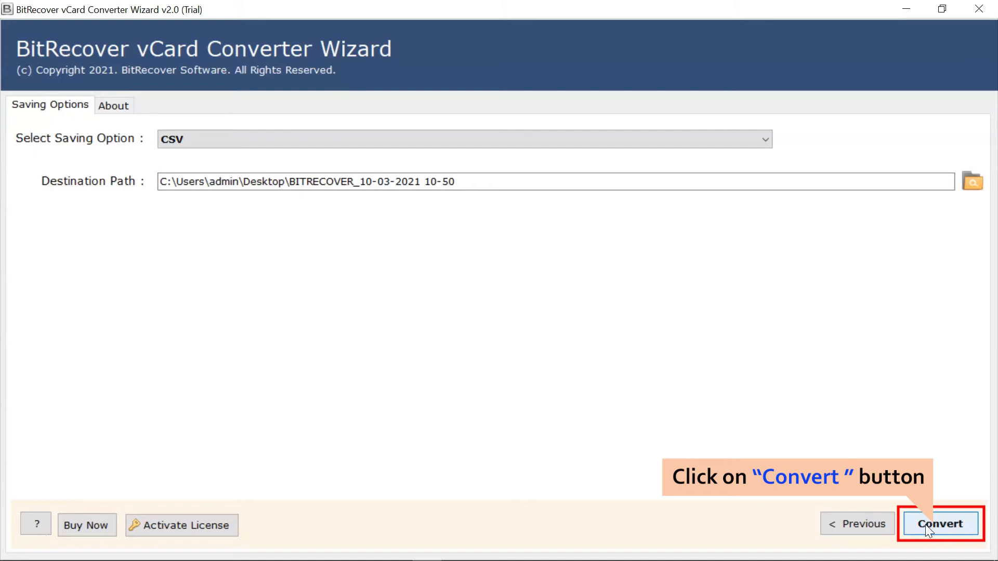
pyautogui.click(939, 524)
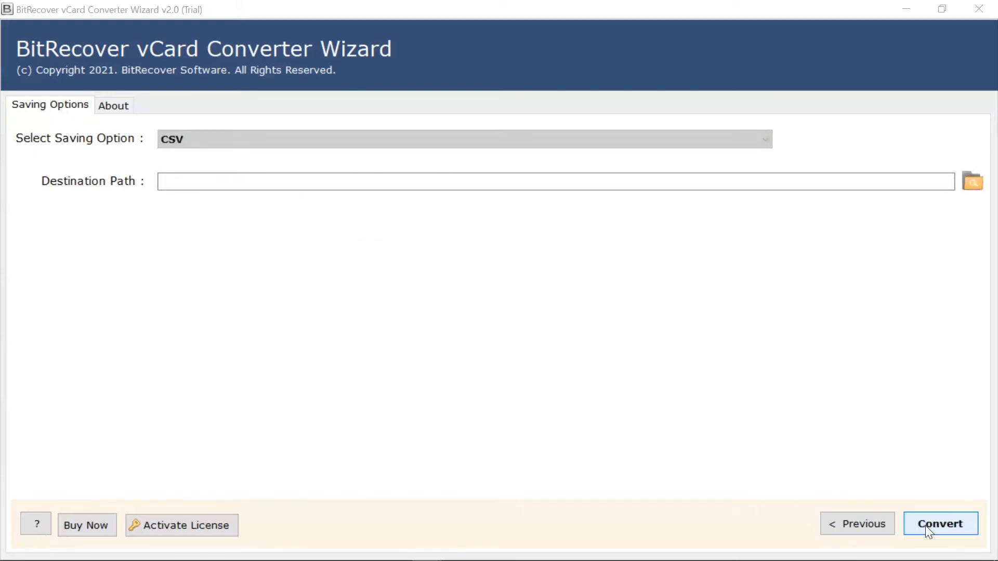
# - Dismiss the trial edition notice so the output folder opens in File Explorer
pyautogui.click(939, 524)
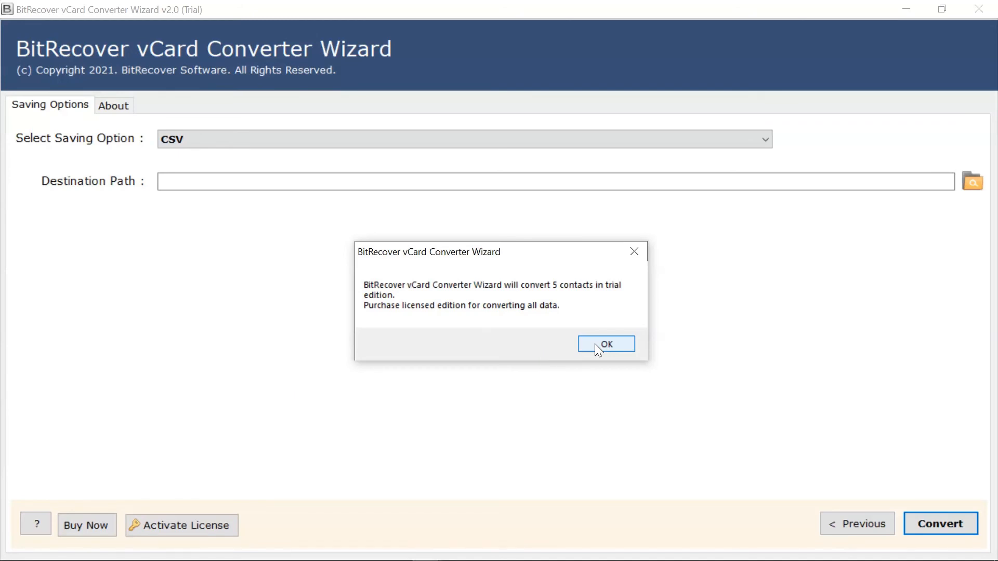
pyautogui.click(605, 344)
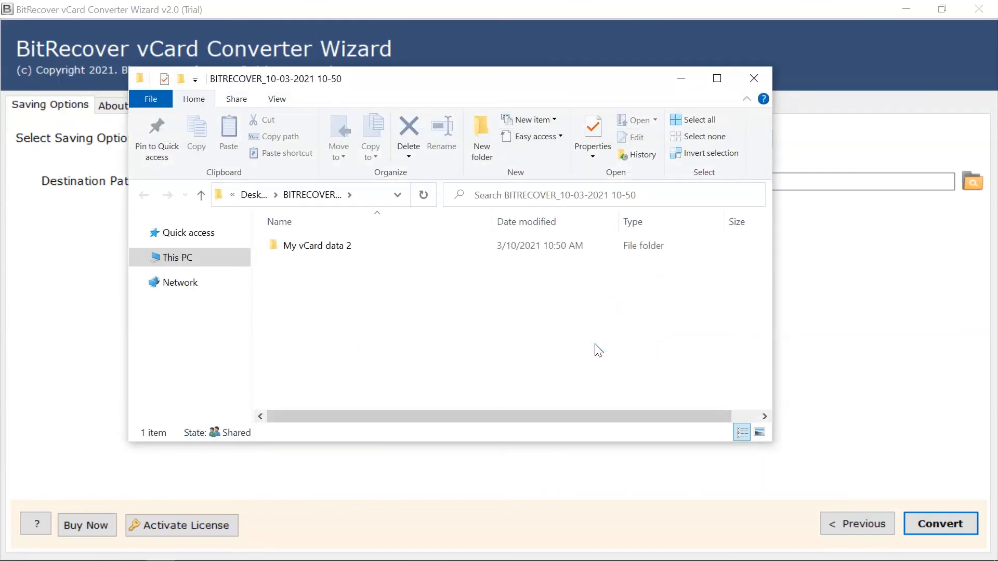
# - Enter the 'My vCard data 2' folder to reveal 'My vCard data 2.csv'
pyautogui.click(318, 245)
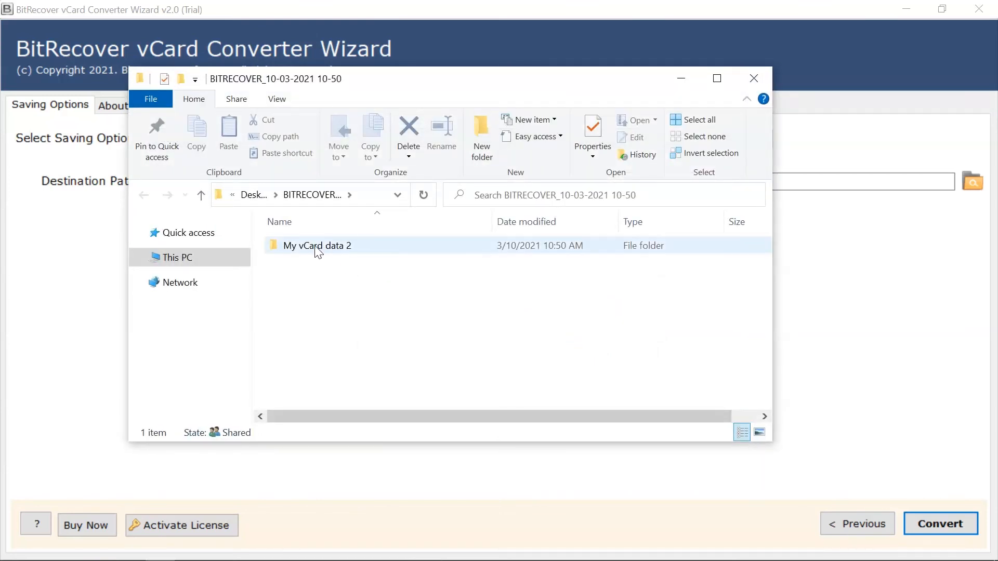
pyautogui.doubleClick(317, 245)
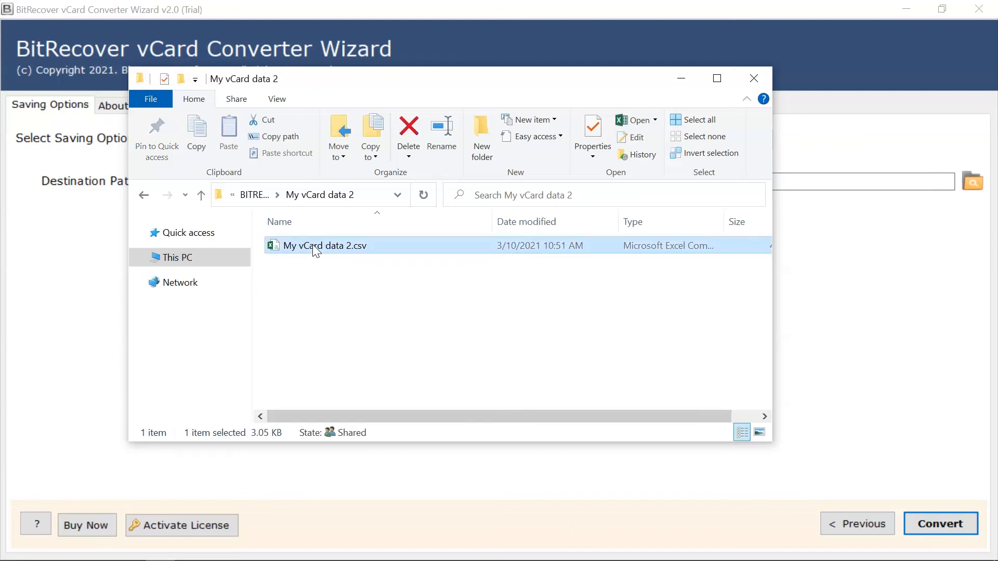